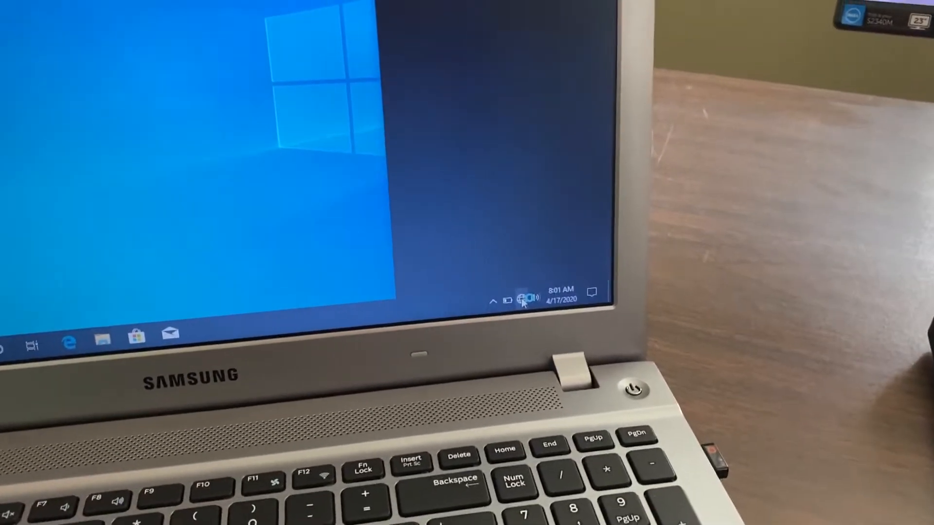
Choose the secured PVPCS-5 network from the taskbar Wi-Fi flyout and connect to it.
left_click(525, 298)
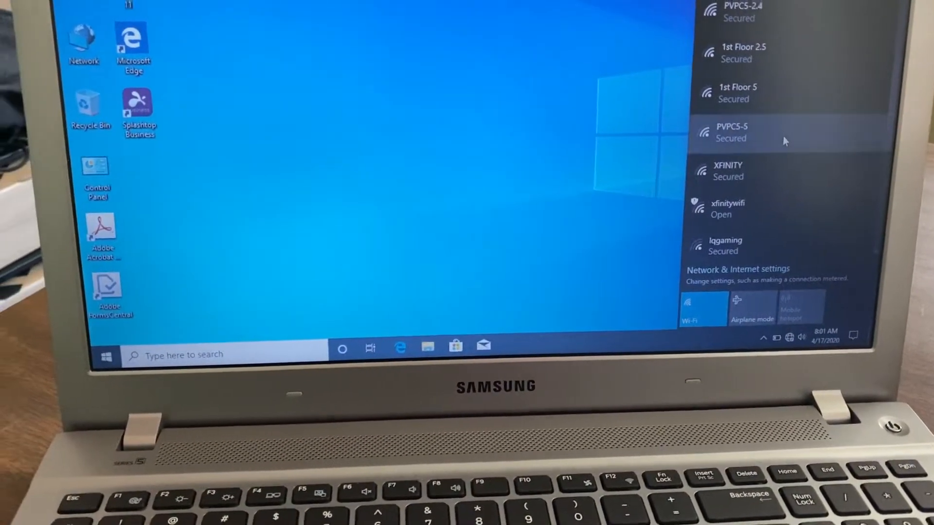
left_click(763, 132)
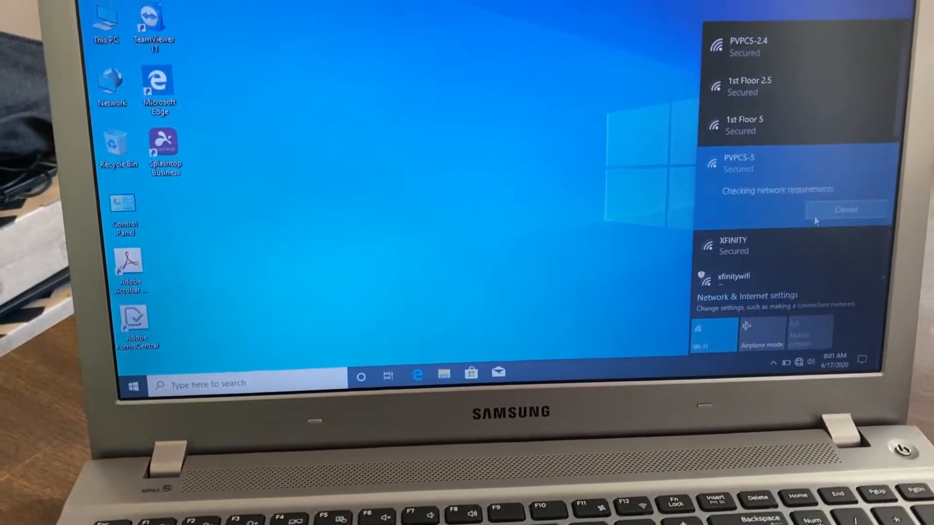